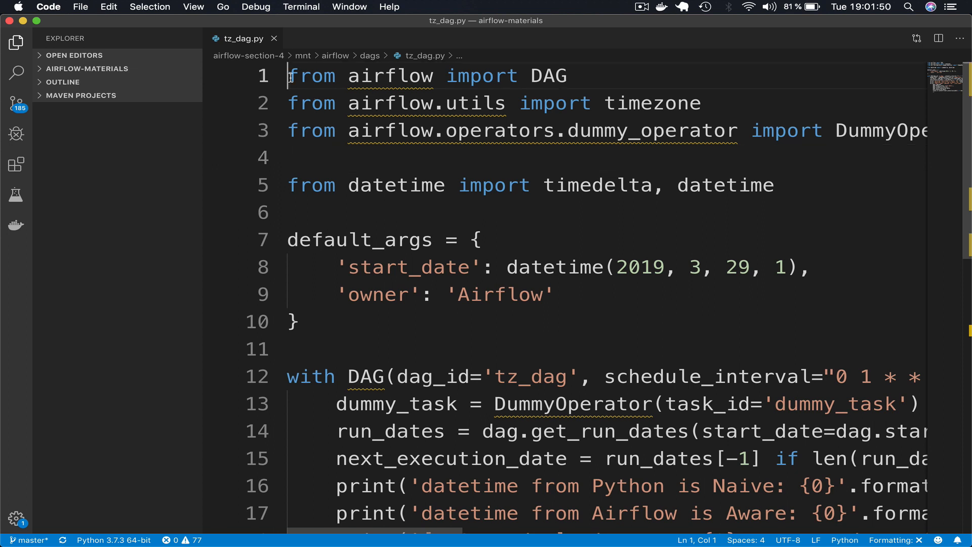
# - Add 'import pendulum' as the new first line of tz_dag.py above the Airflow imports
pyautogui.press('enter')
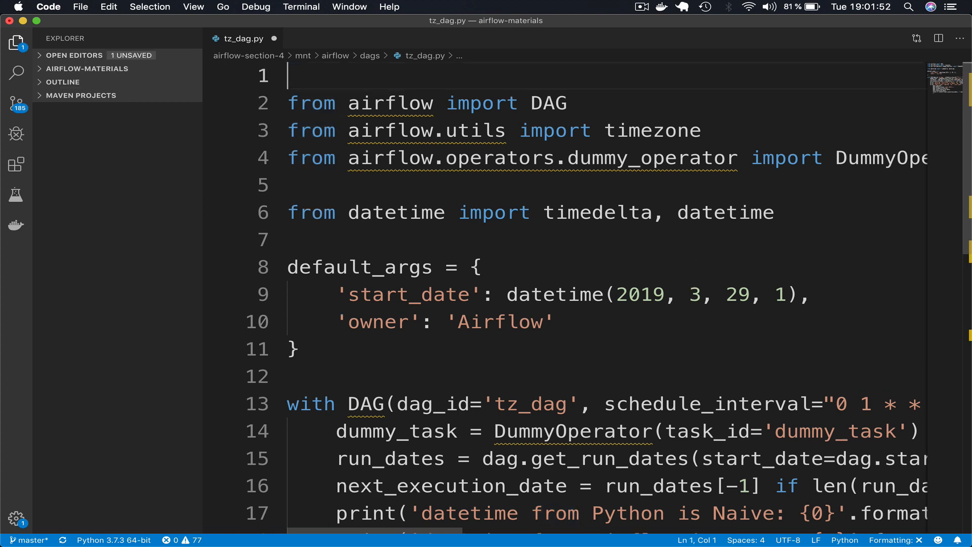
pyautogui.write('import')
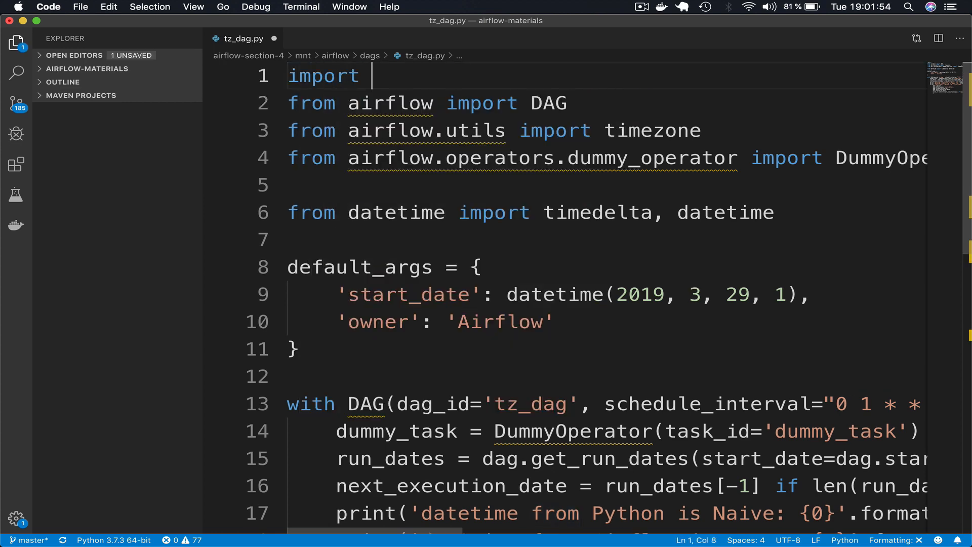
pyautogui.write('pendulum')
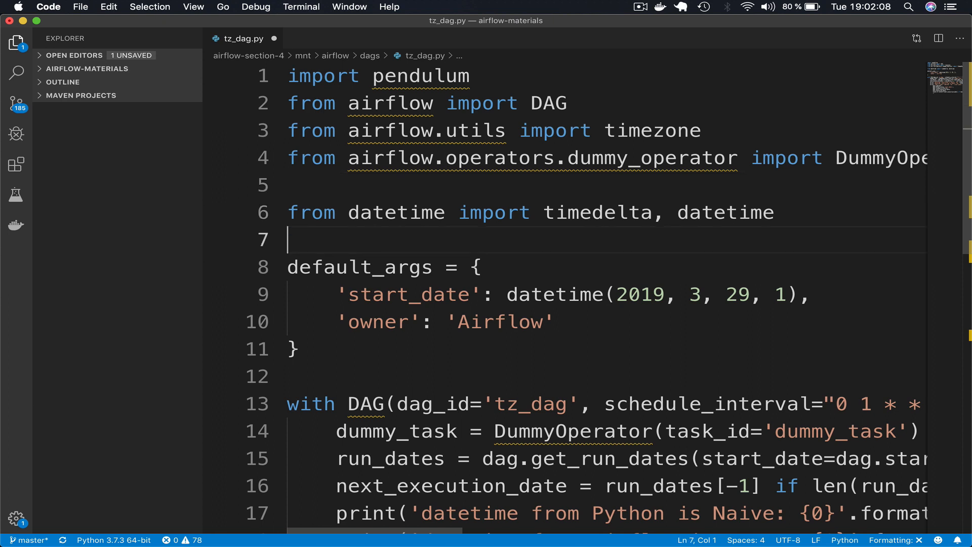
# - Define local_tz = pendulum.timezone("Europe/Paris") below the imports
pyautogui.write('local')
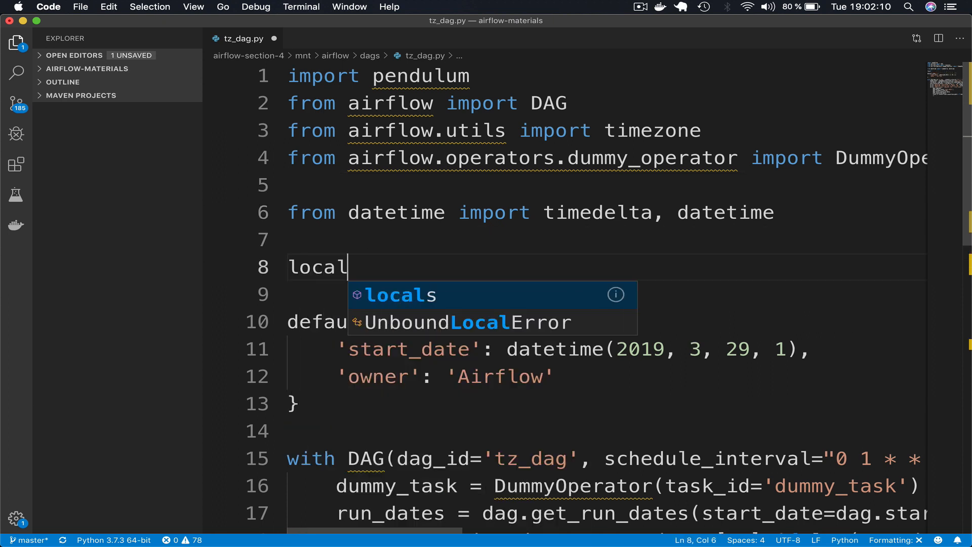
pyautogui.write('_tz = pendulum.time')
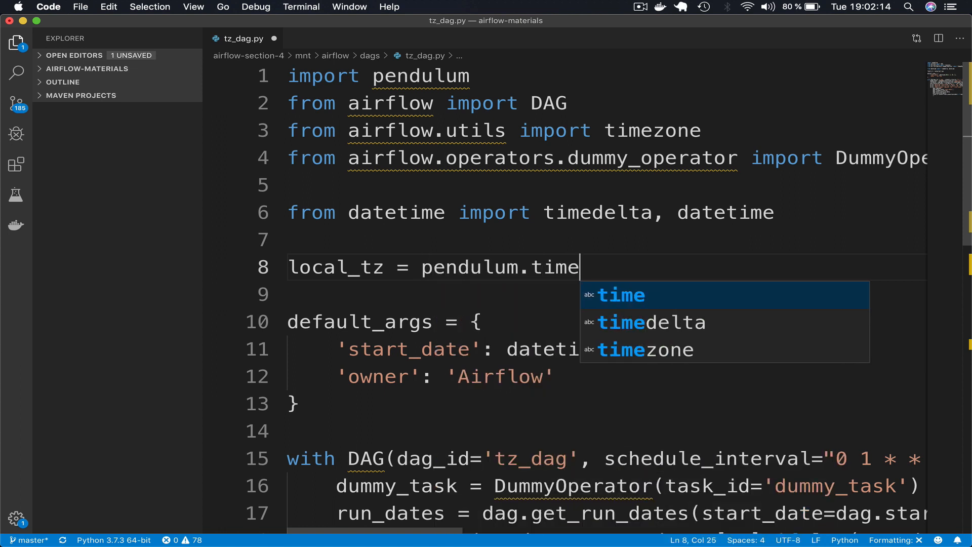
pyautogui.write('zone("")')
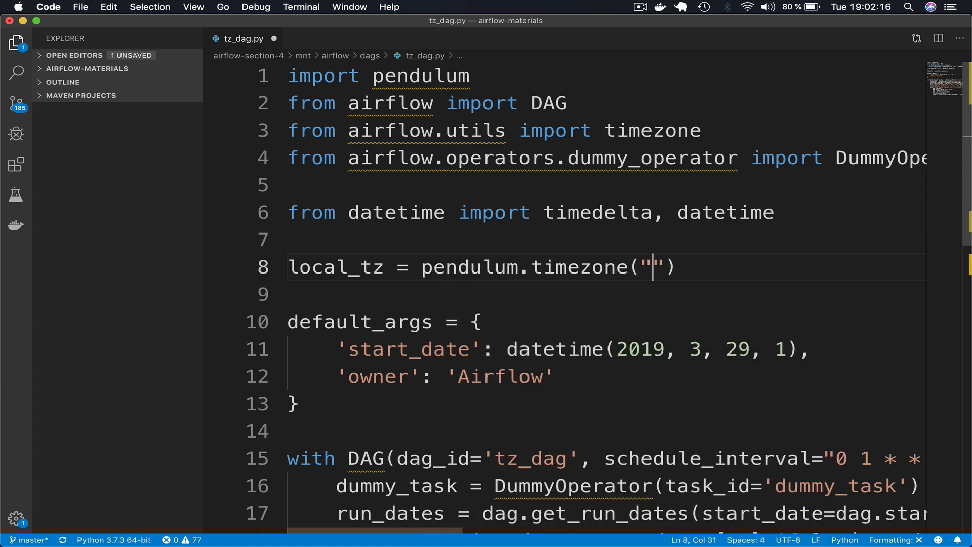
pyautogui.write('Europe/Paris')
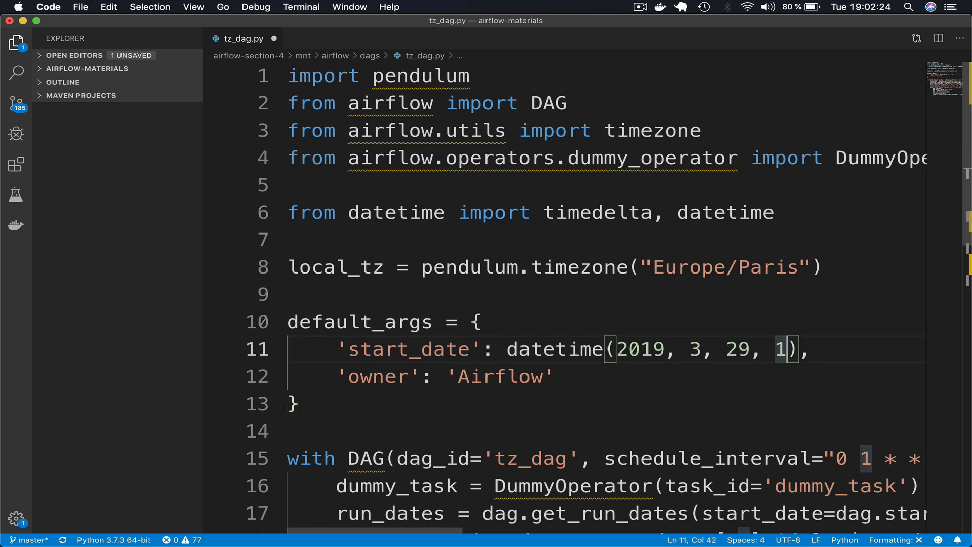
# - Pass tzinfo=local_tz into the start_date datetime call and highlight the new argument
pyautogui.write(', tzinfo')
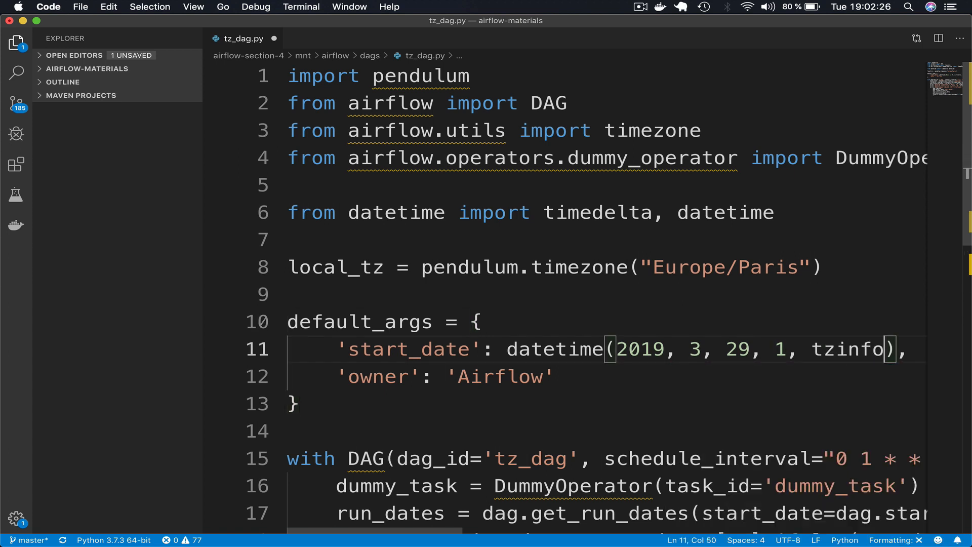
pyautogui.write('=local_tz')
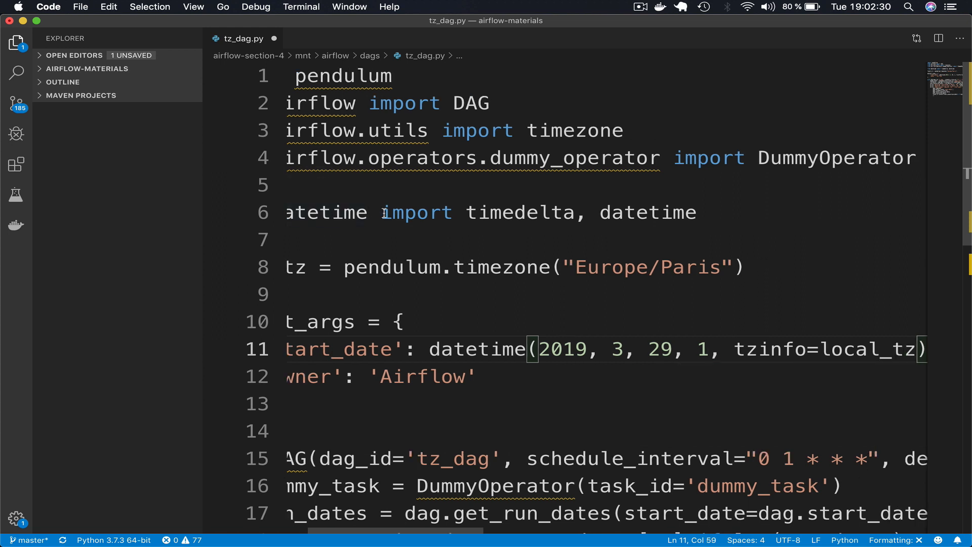
pyautogui.moveTo(576, 268); pyautogui.dragTo(684, 267)
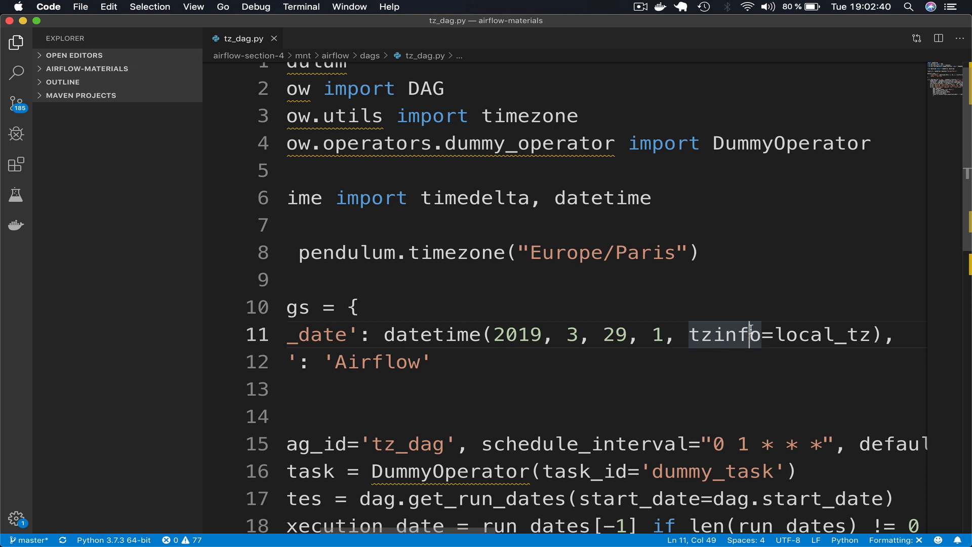
pyautogui.moveTo(744, 410)
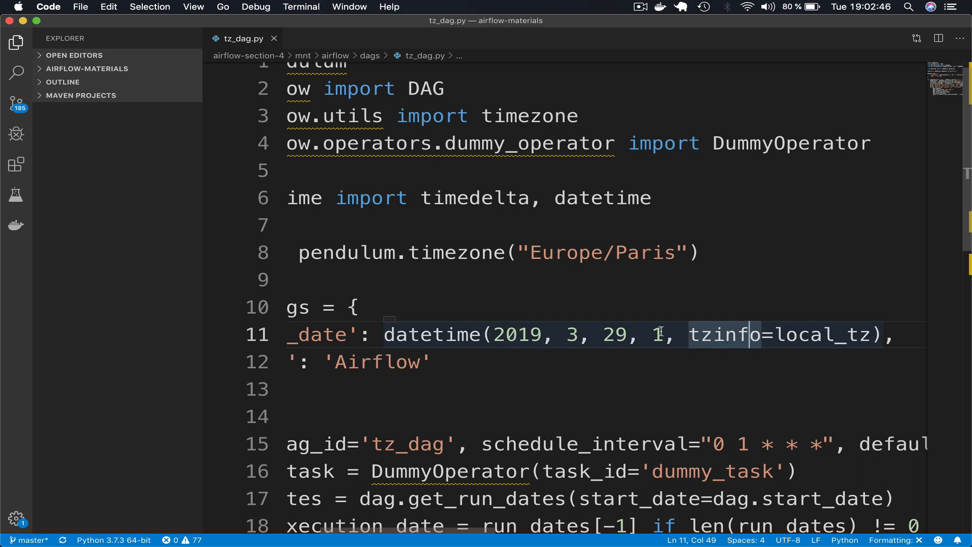
# - Change the start_date hour to 2 and the schedule_interval cron to "0 2 * * *"
pyautogui.click(662, 335)
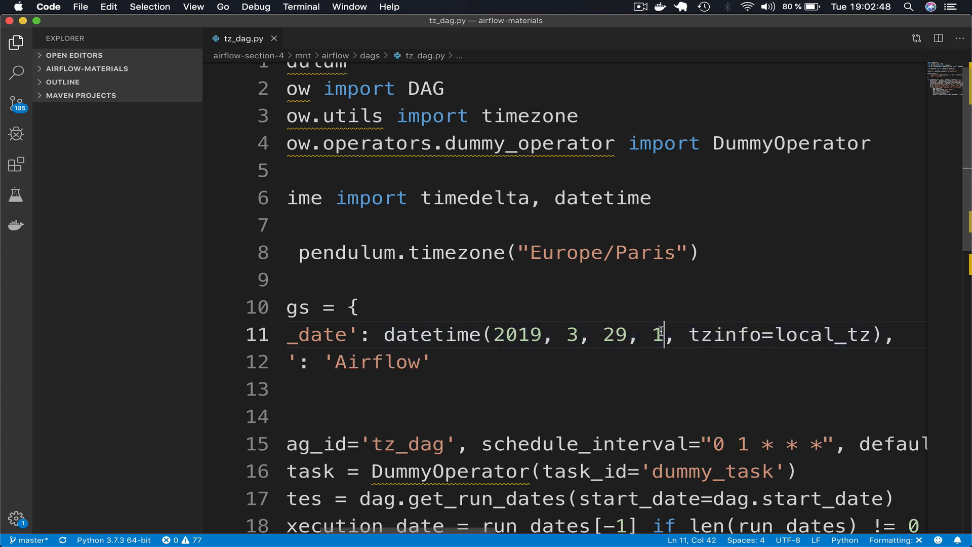
pyautogui.write('2')
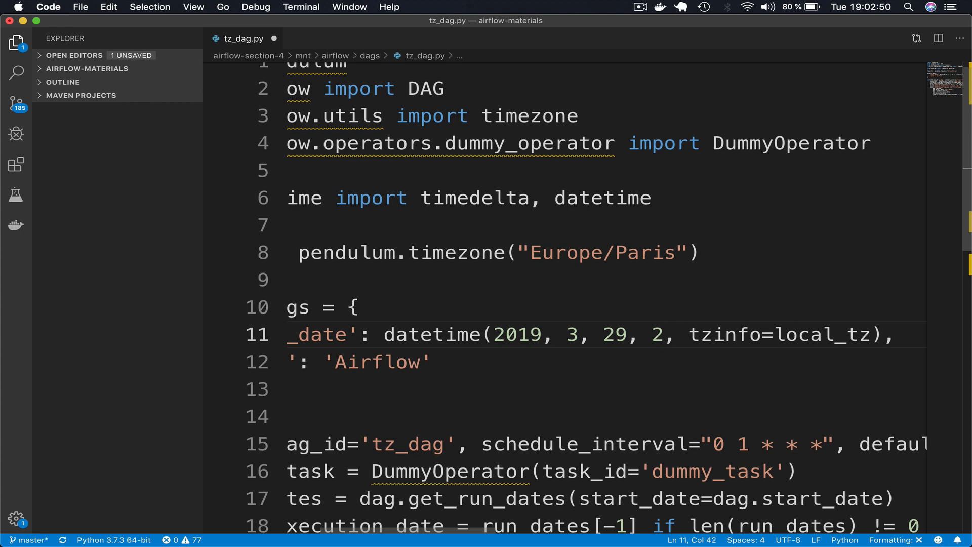
pyautogui.moveTo(679, 414)
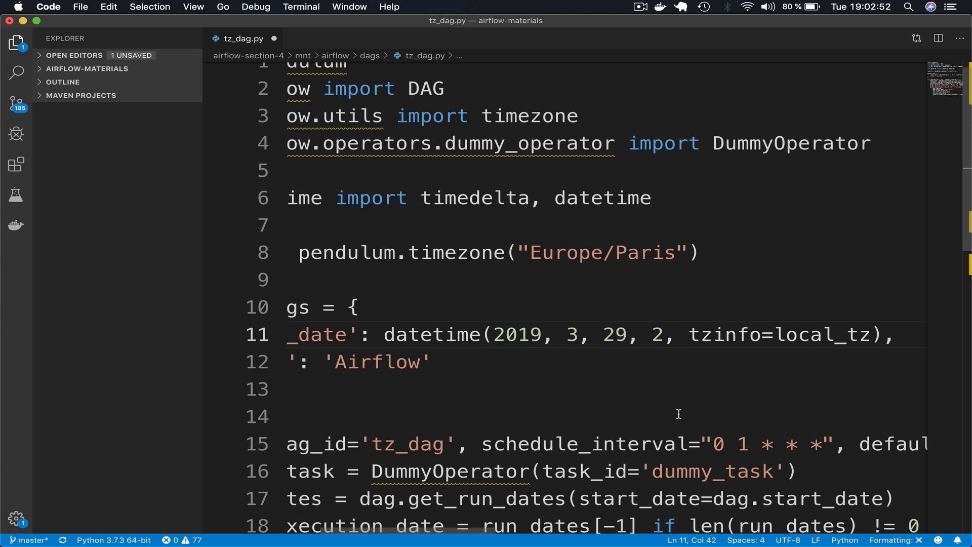
pyautogui.scroll(-3)
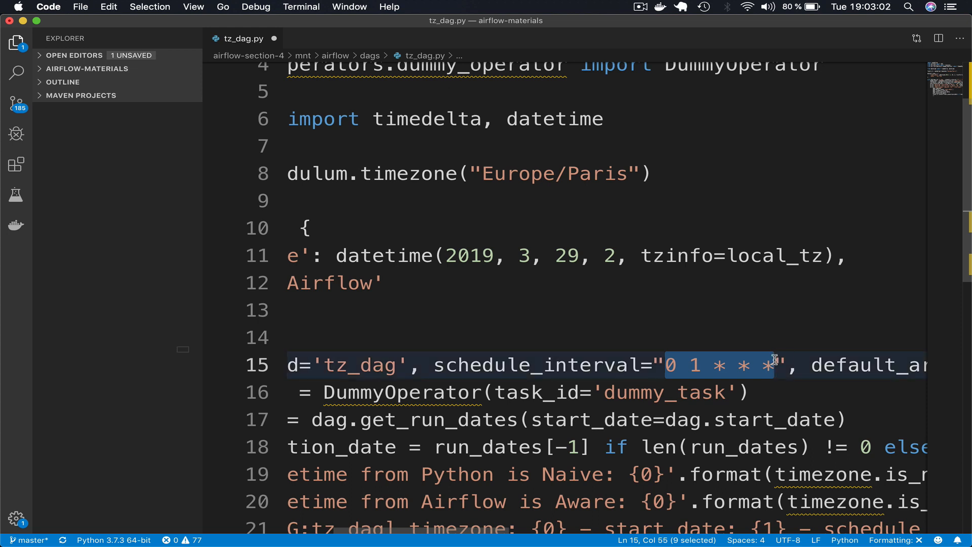
pyautogui.moveTo(686, 366)
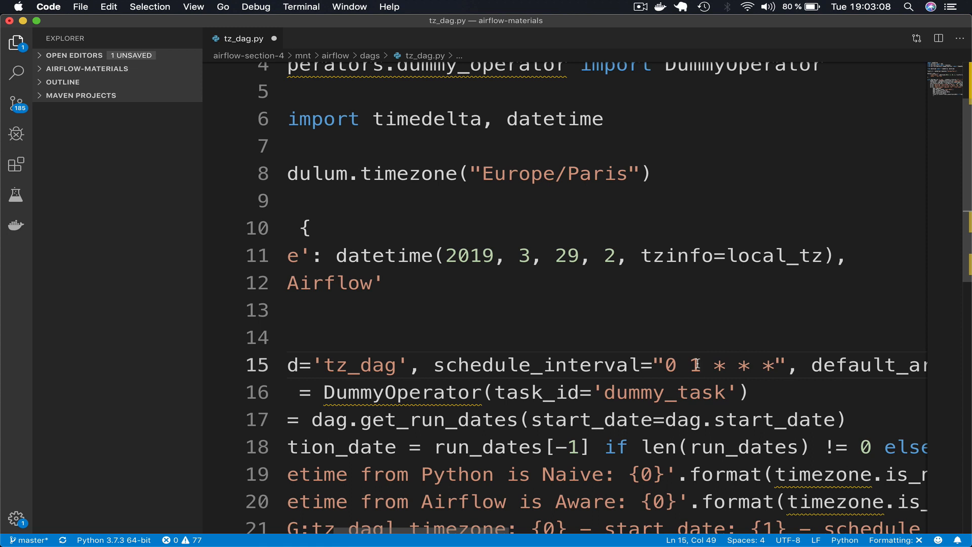
pyautogui.write('2')
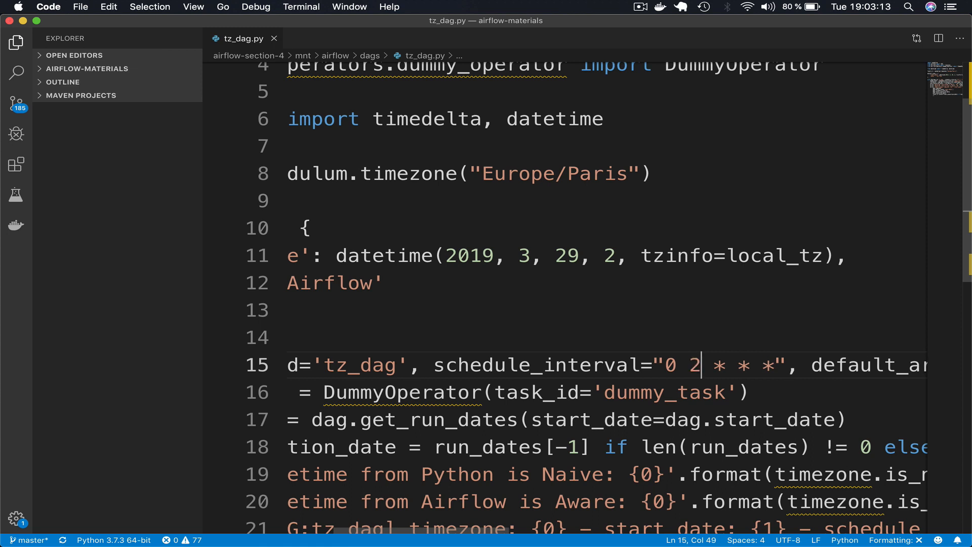
# - In Date & Time, turn off automatic time and set the clock manually to 30/03/2019 02:00:00
pyautogui.press('cmd+tab')
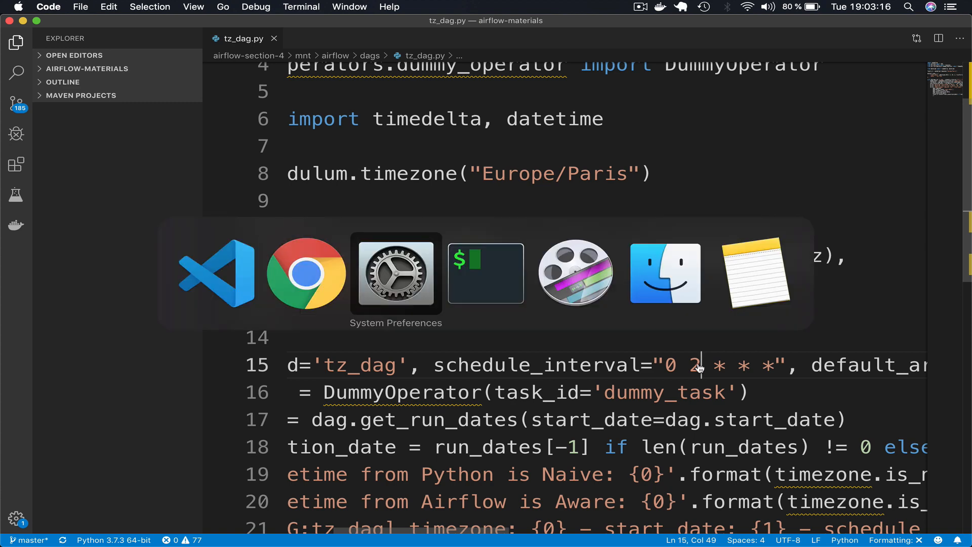
pyautogui.click(396, 273)
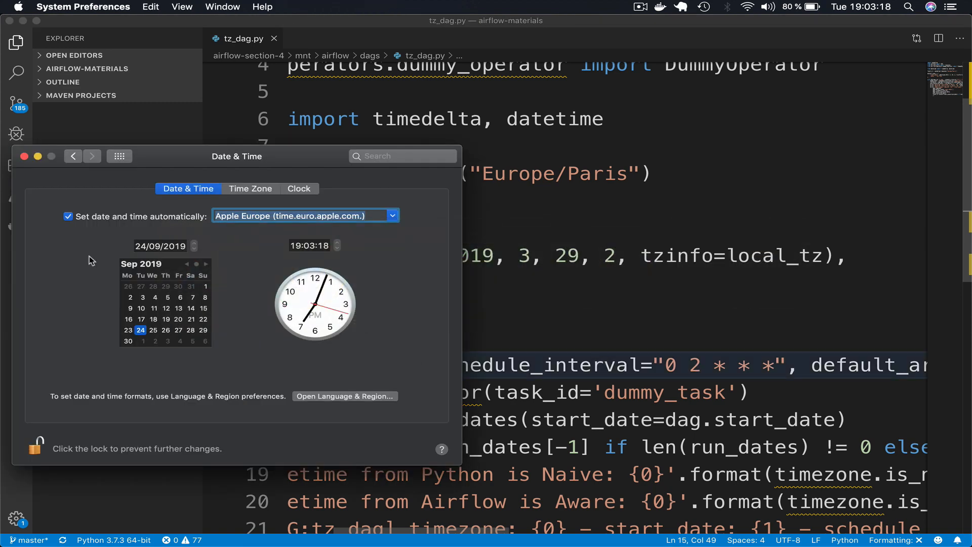
pyautogui.click(68, 217)
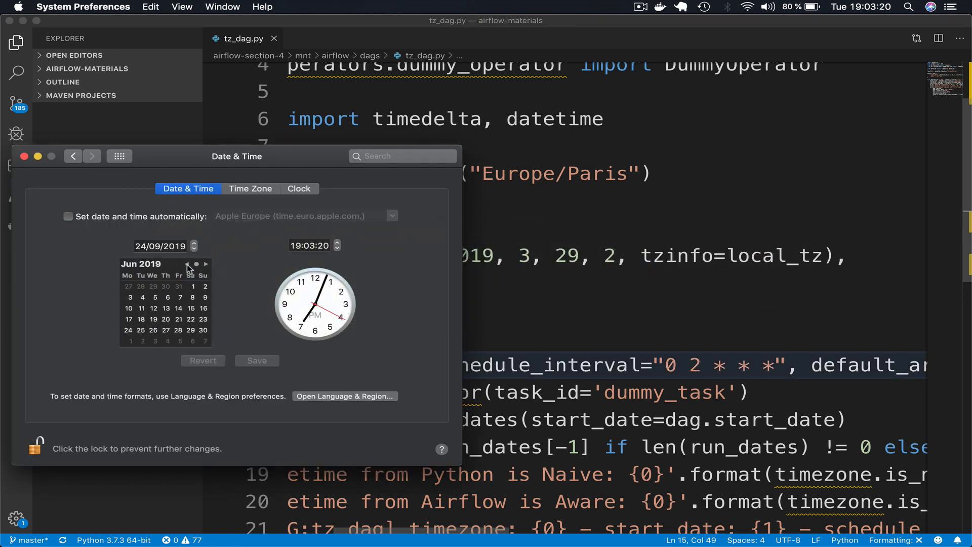
pyautogui.click(186, 264)
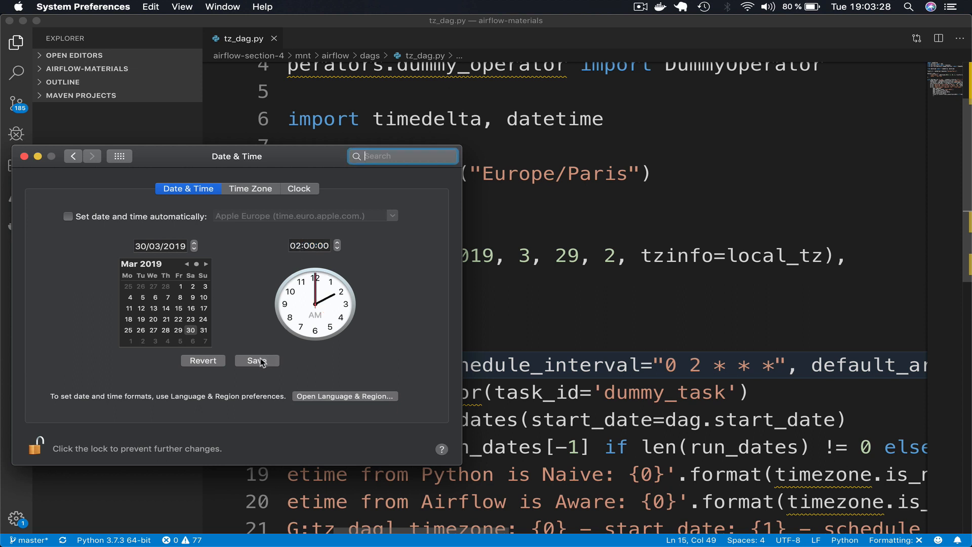
pyautogui.click(256, 360)
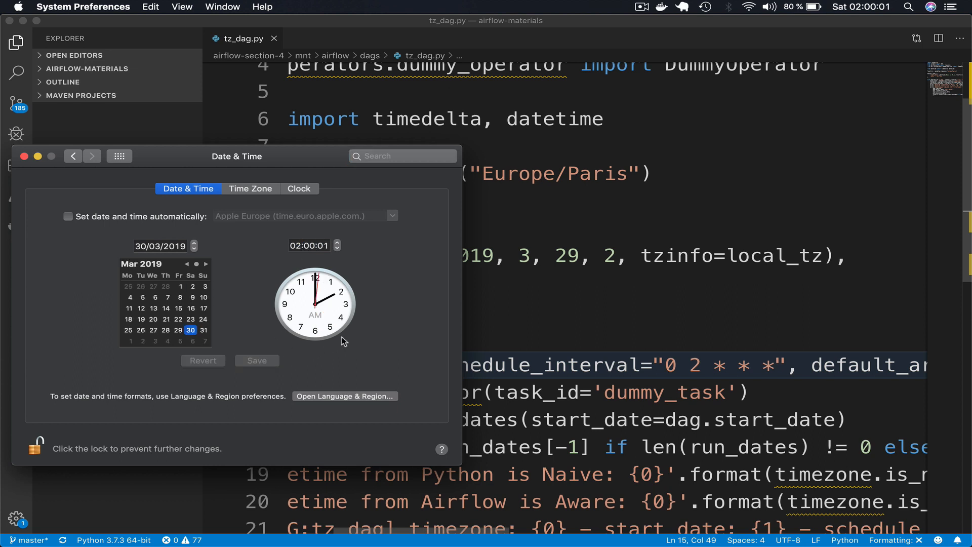
pyautogui.press('cmd+tab')
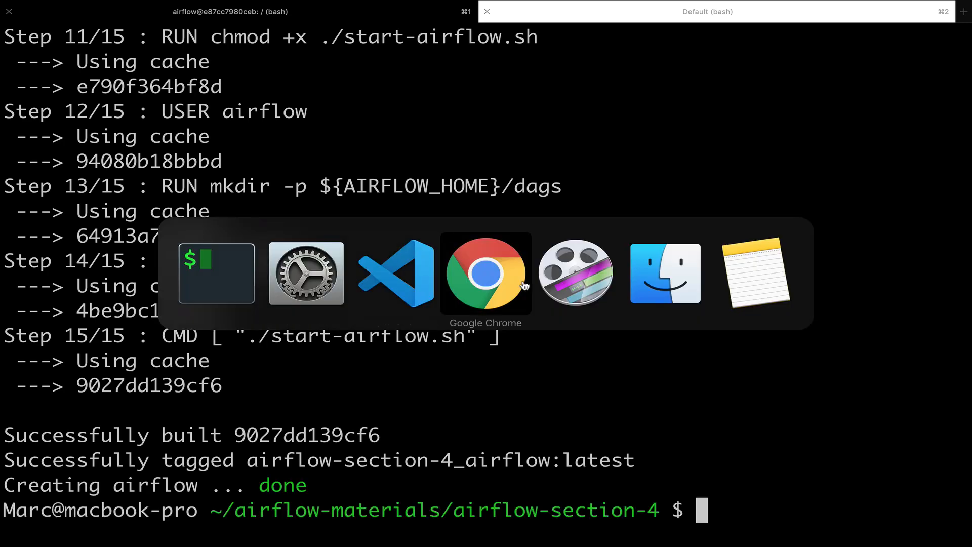
# - Reload localhost:8080/admin/ in Chrome and switch tz_dag On so it shows its first run
pyautogui.click(485, 273)
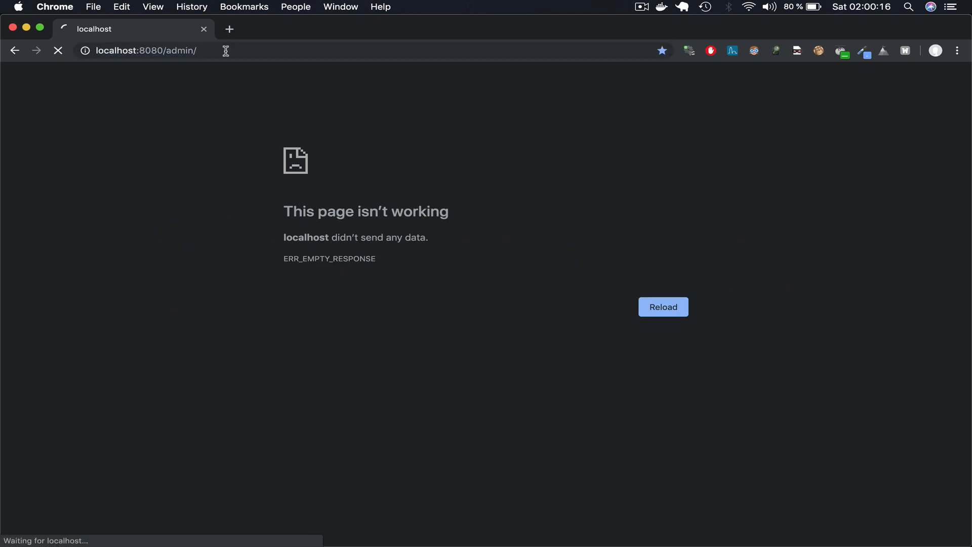
pyautogui.click(663, 306)
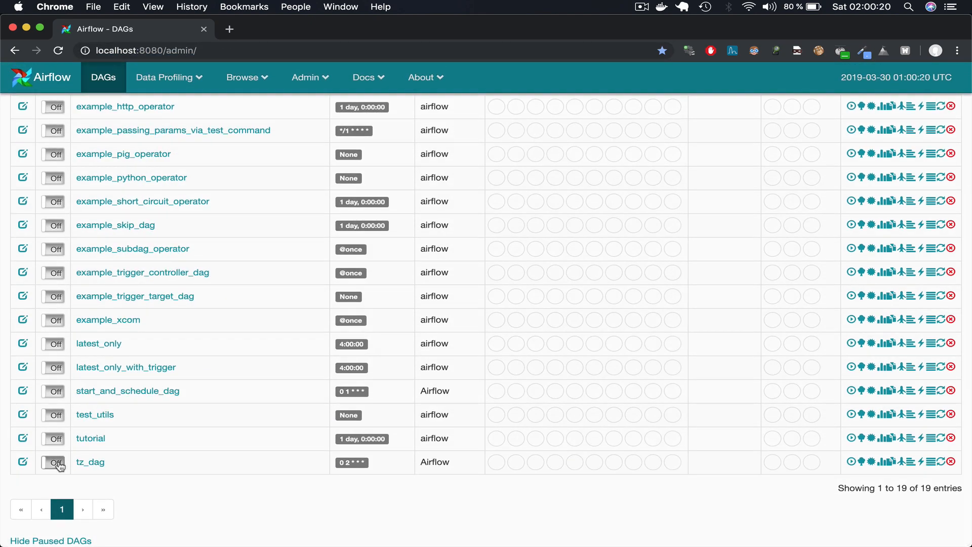
pyautogui.click(52, 462)
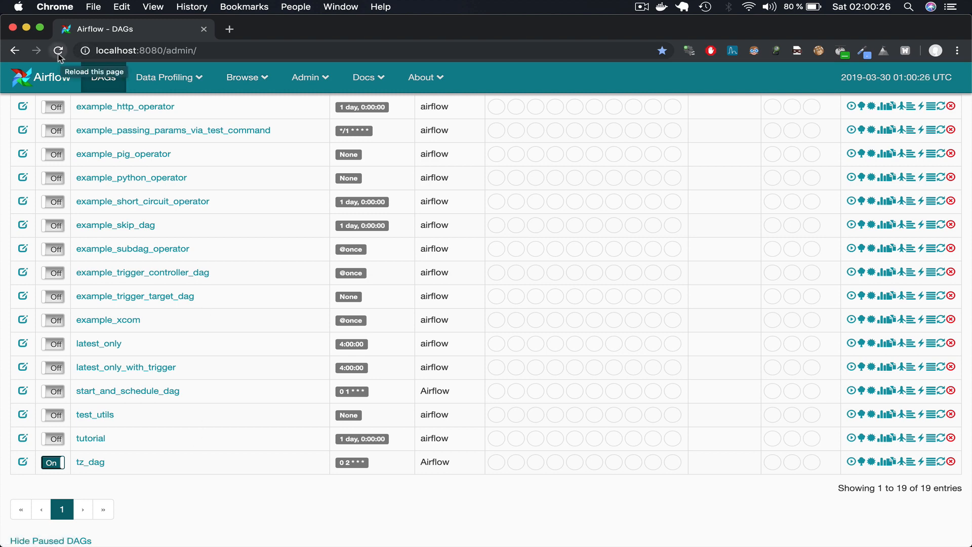
pyautogui.click(59, 51)
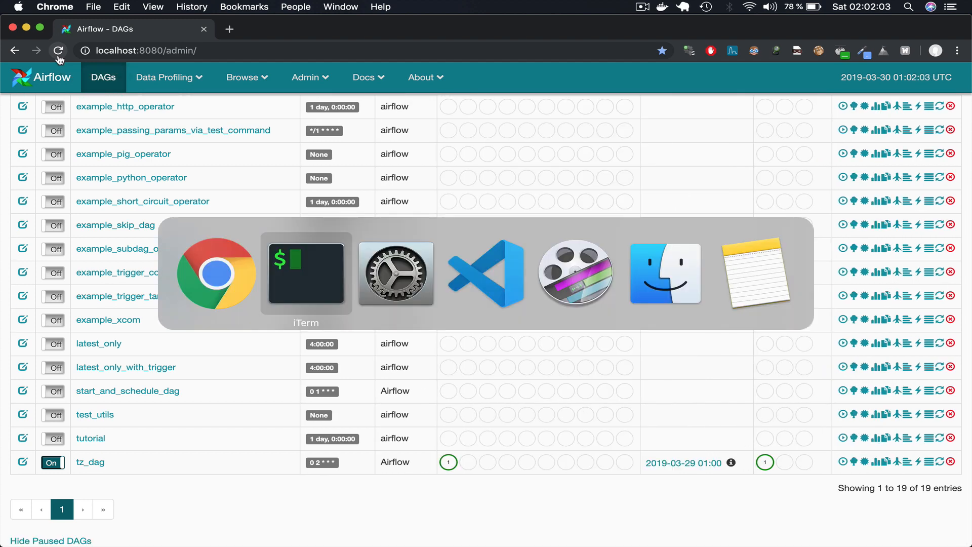
pyautogui.click(396, 274)
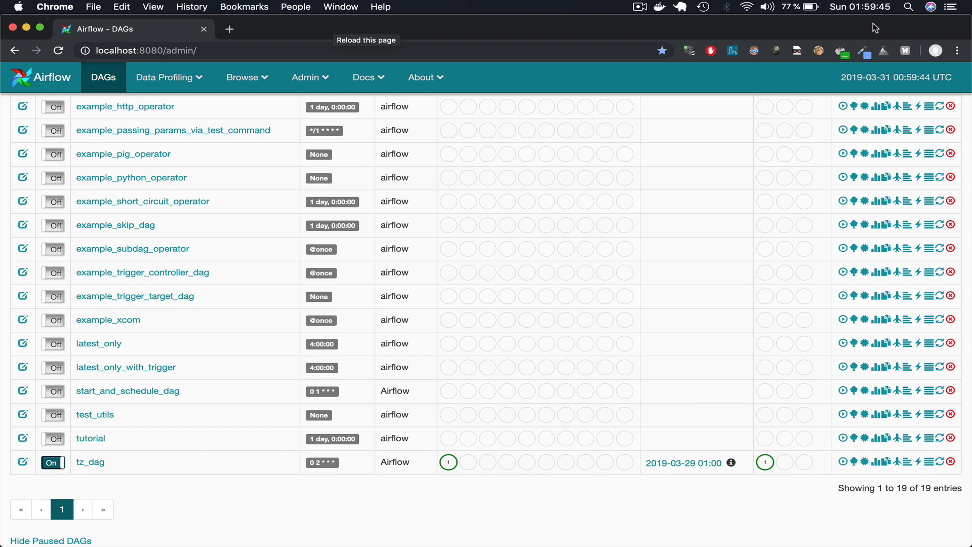
pyautogui.moveTo(880, 20)
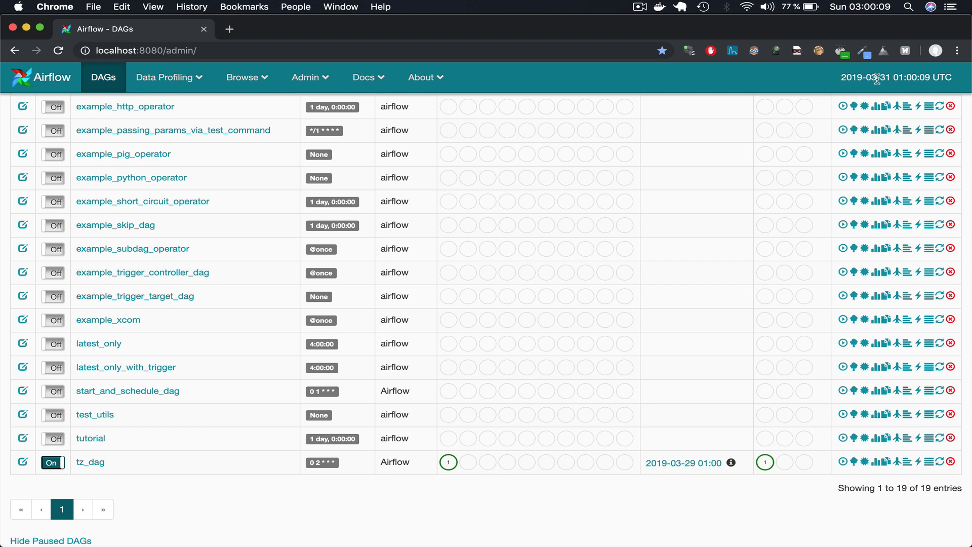
pyautogui.click(58, 50)
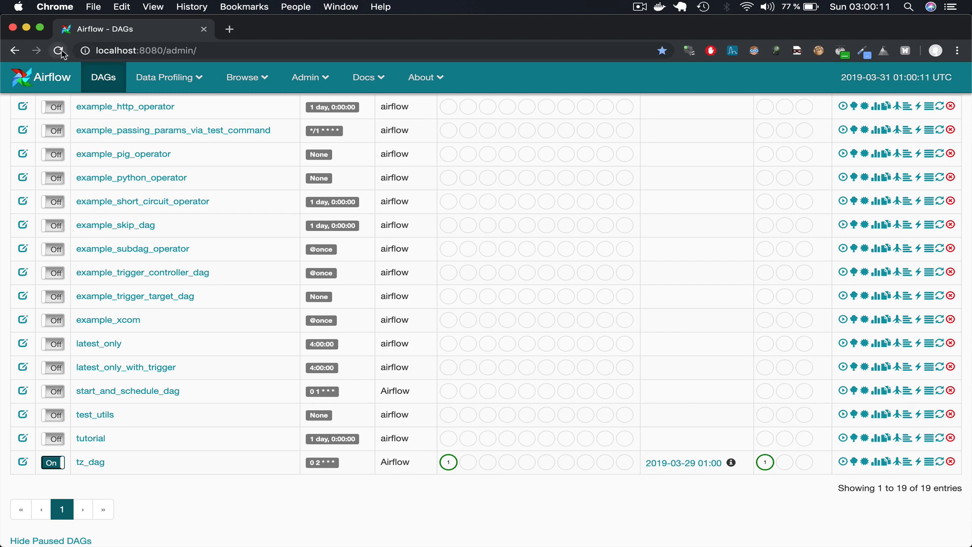
pyautogui.moveTo(59, 50)
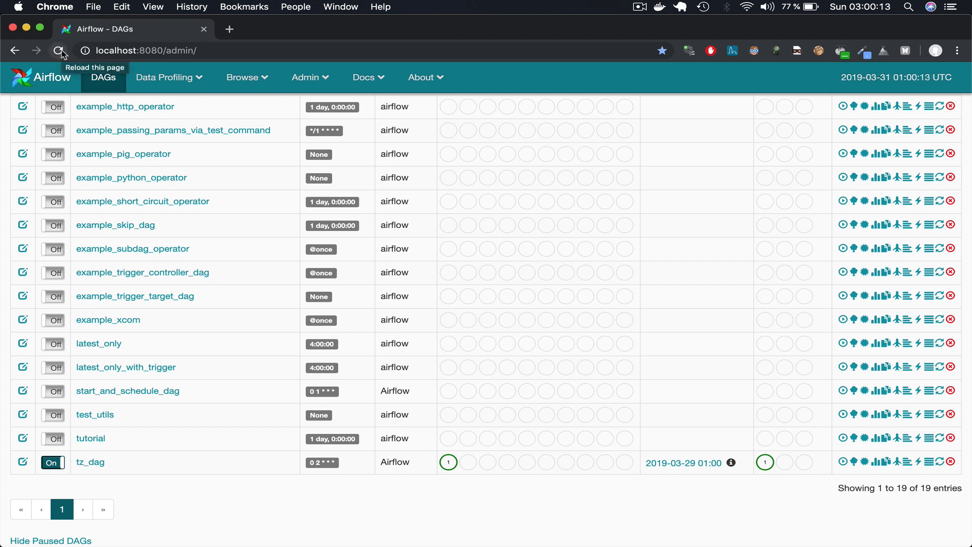
pyautogui.click(59, 50)
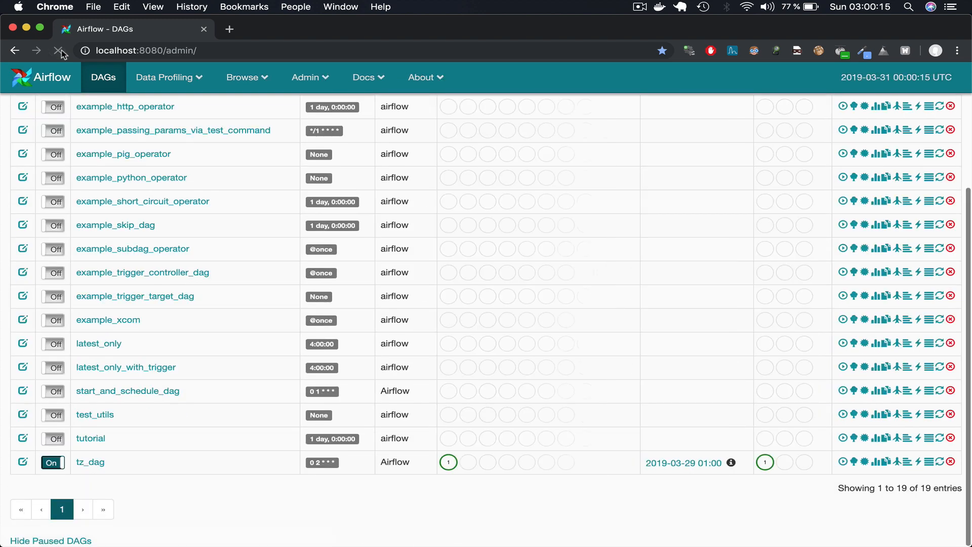
pyautogui.click(59, 51)
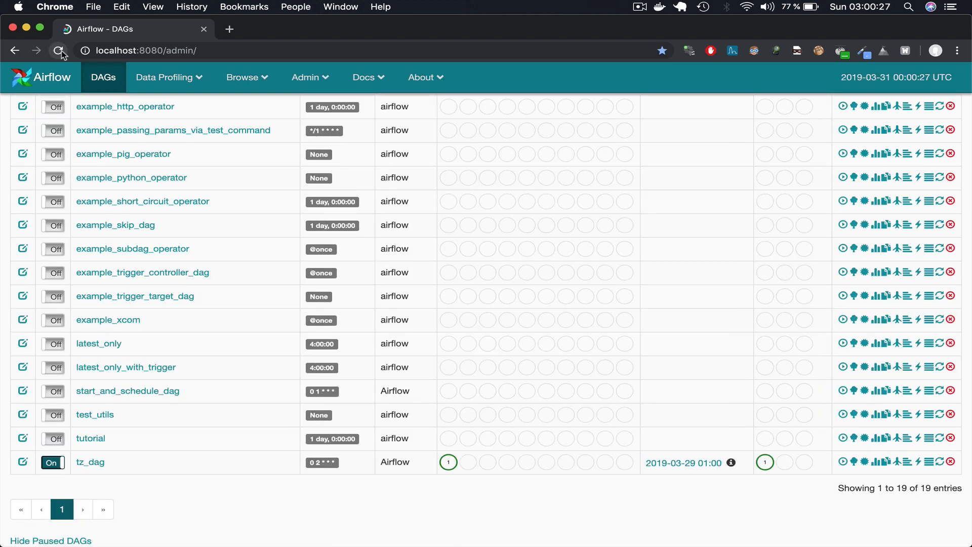
pyautogui.click(59, 51)
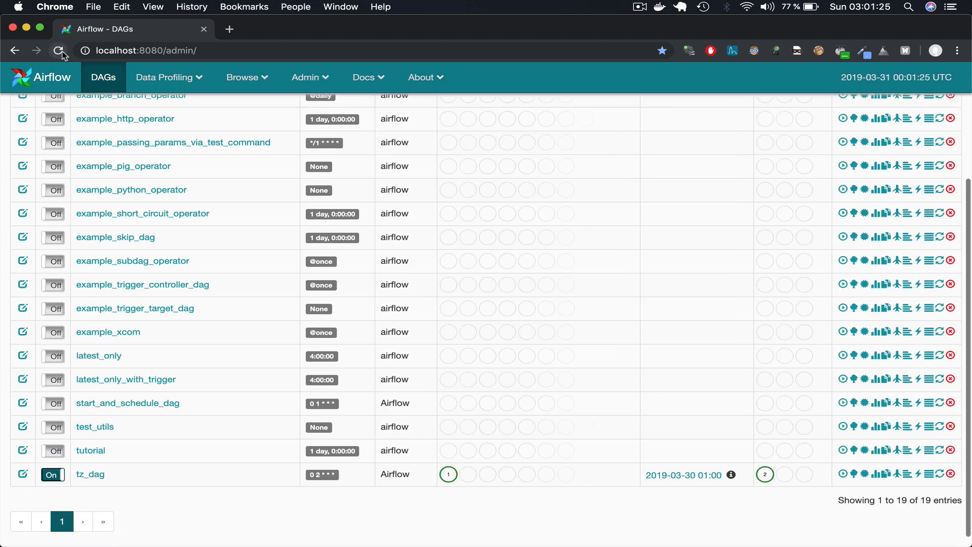
pyautogui.click(60, 51)
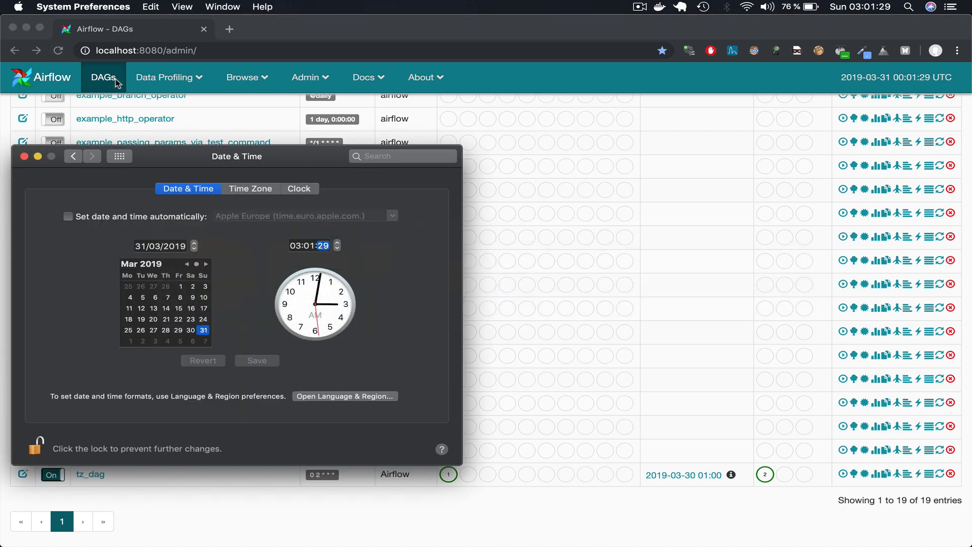
# - Set the system clock to 1 April 2019 at 02:00:00 and save it
pyautogui.click(206, 265)
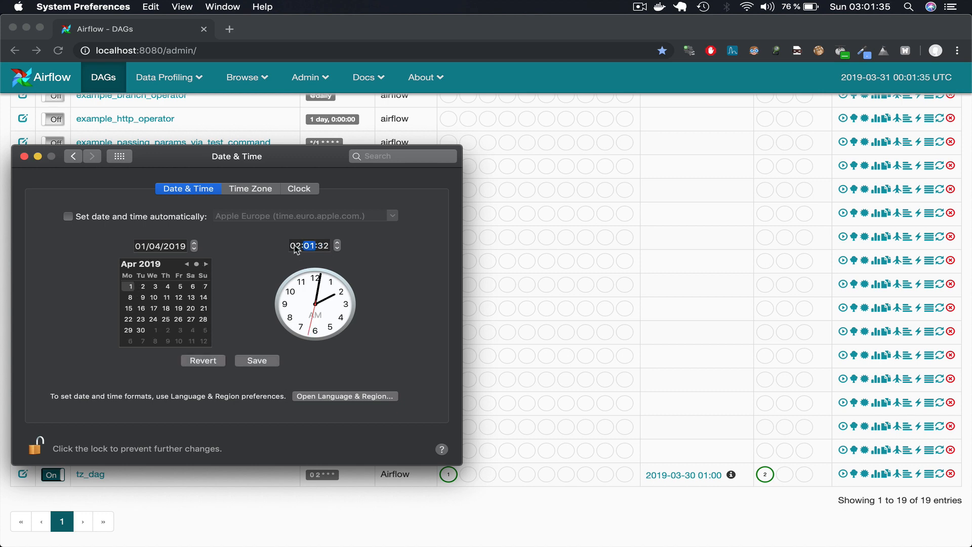
pyautogui.click(402, 156)
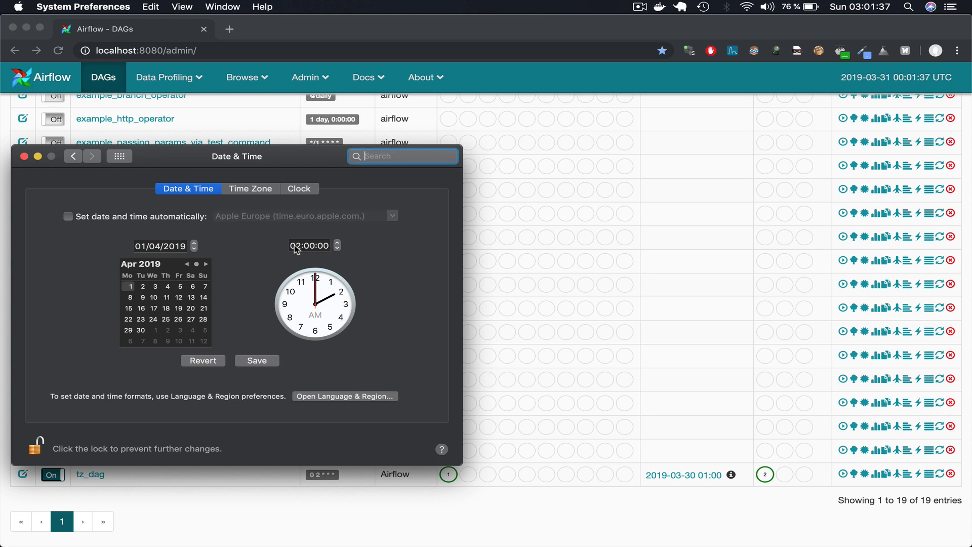
pyautogui.click(256, 361)
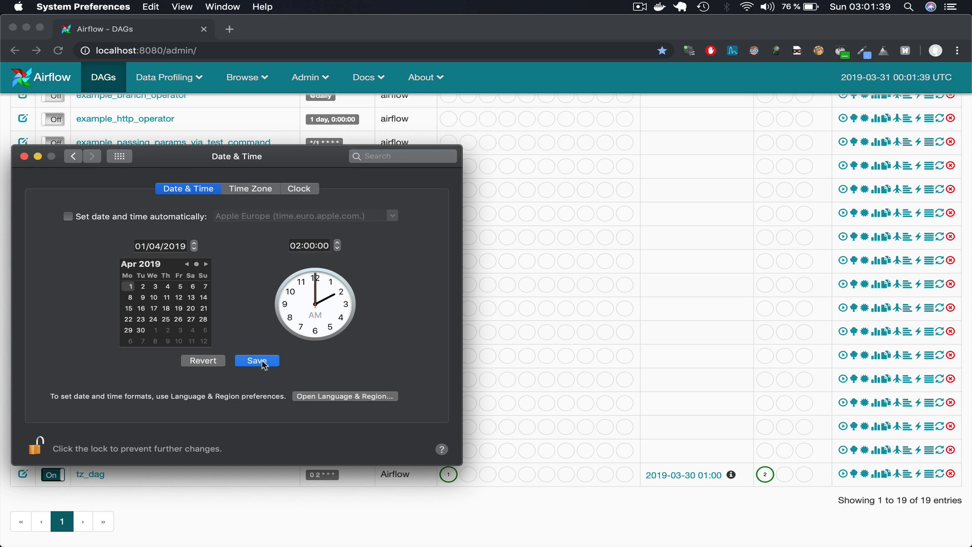
pyautogui.click(256, 361)
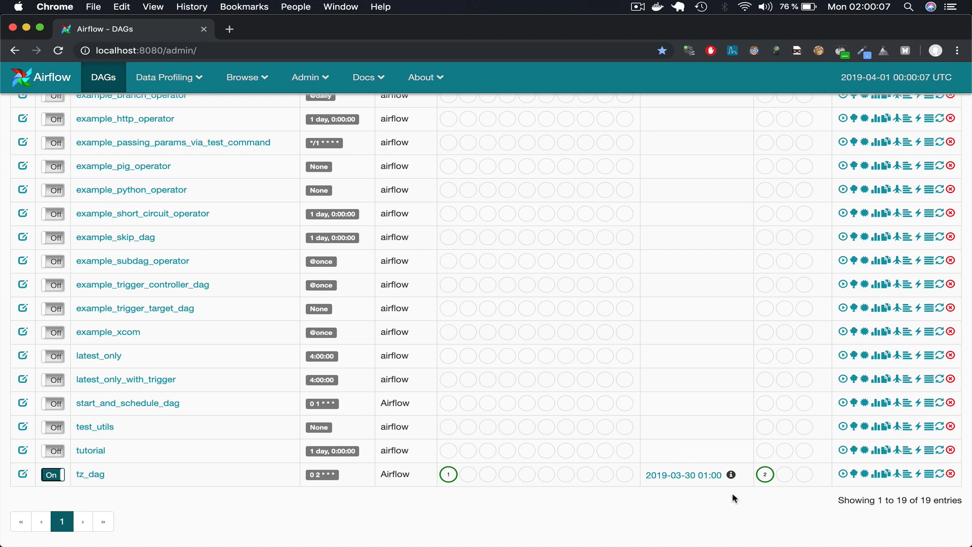
pyautogui.moveTo(623, 427)
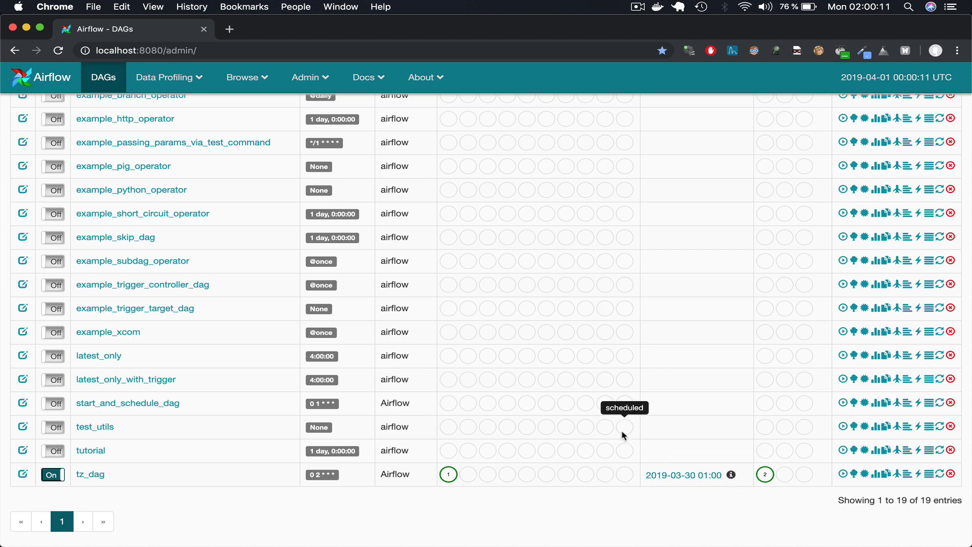
pyautogui.click(59, 51)
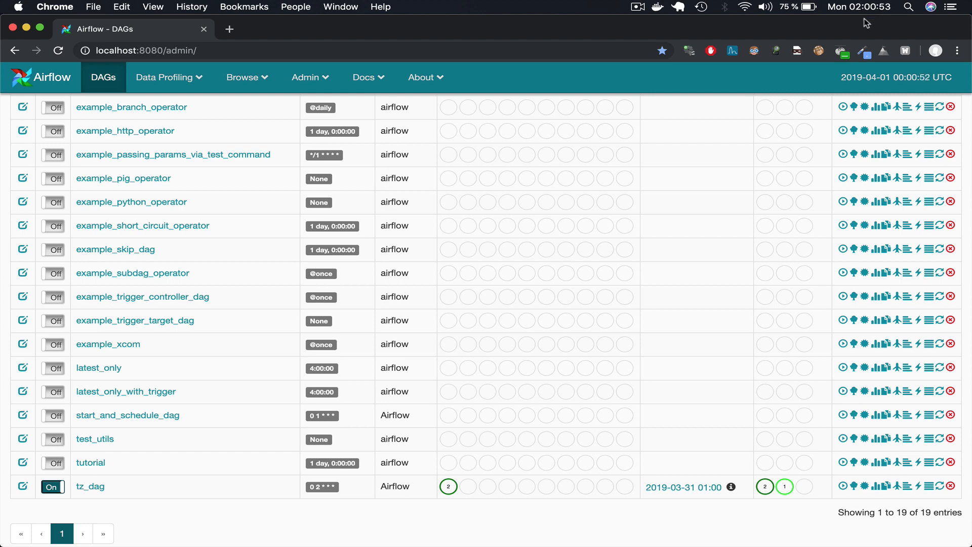
pyautogui.moveTo(678, 477)
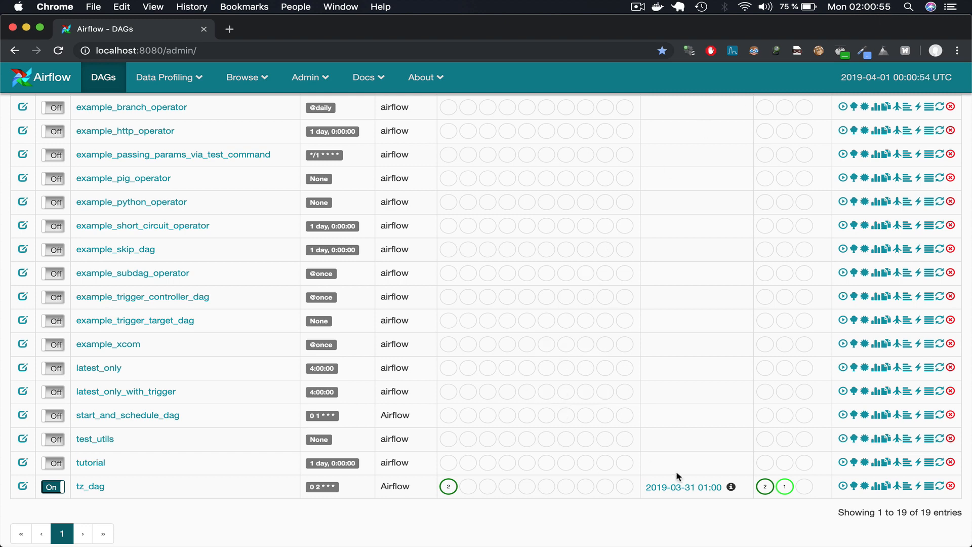
pyautogui.moveTo(727, 476)
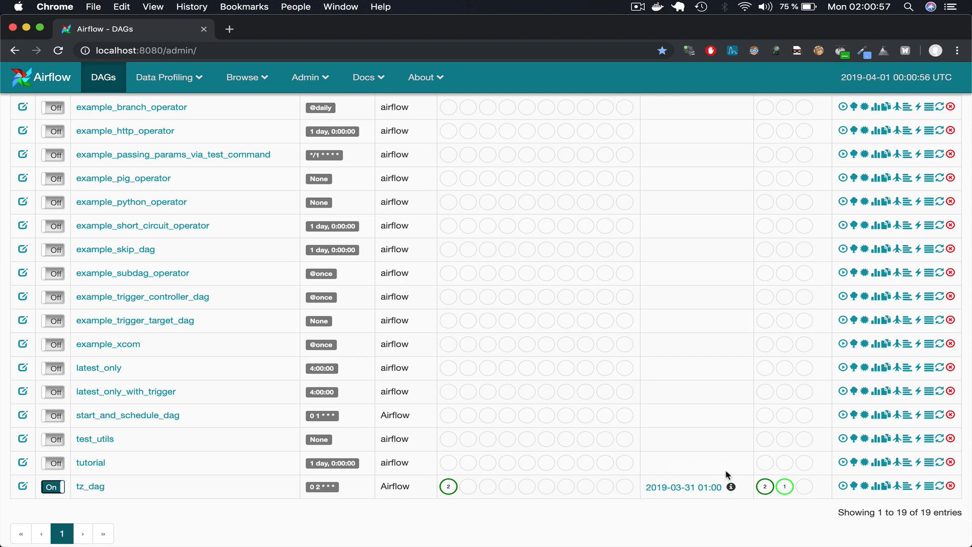
pyautogui.moveTo(730, 487)
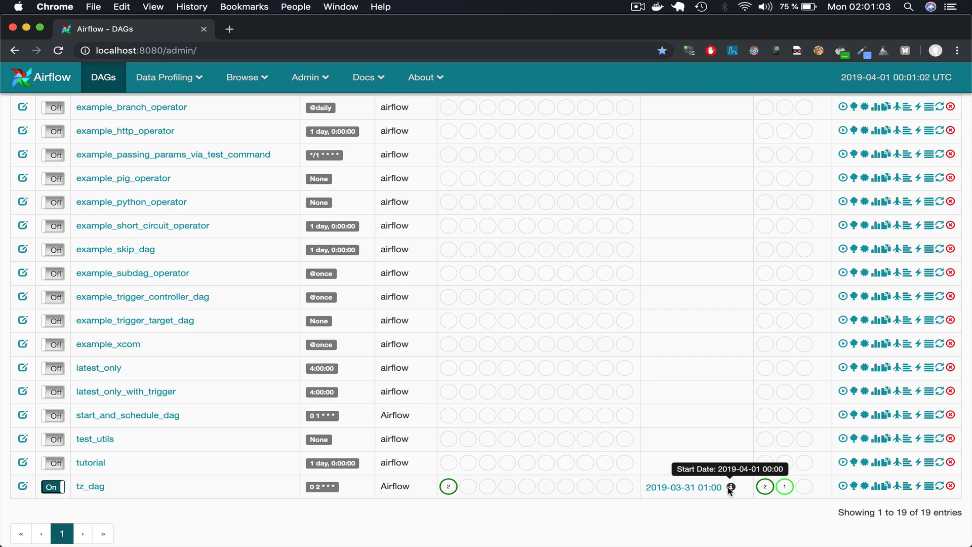
pyautogui.moveTo(732, 511)
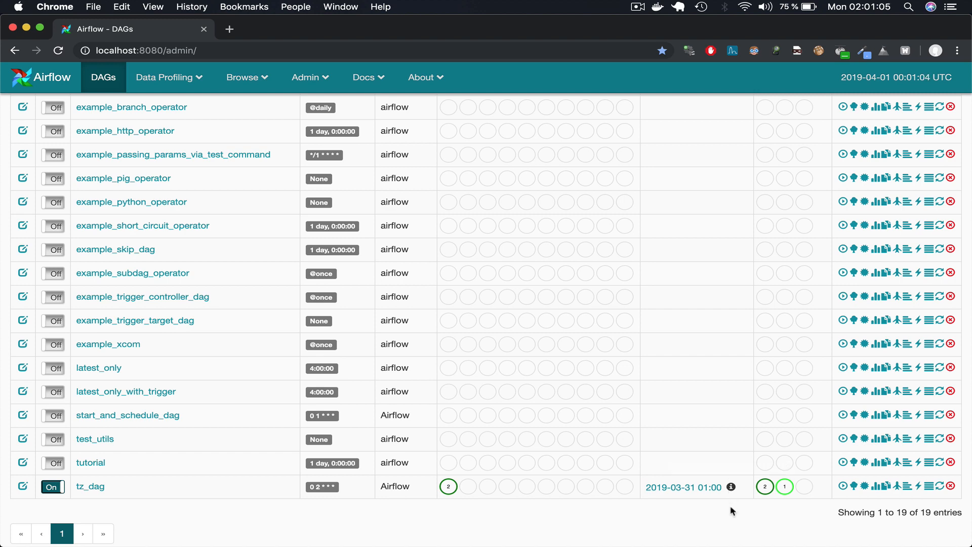